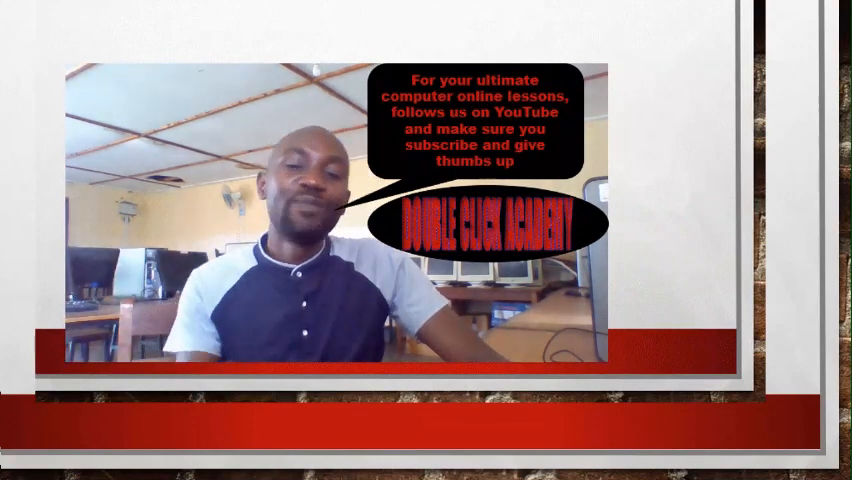
# Step: Advance past the final slide and exit the slideshow to the Windows desktop
pyautogui.click(426, 240)
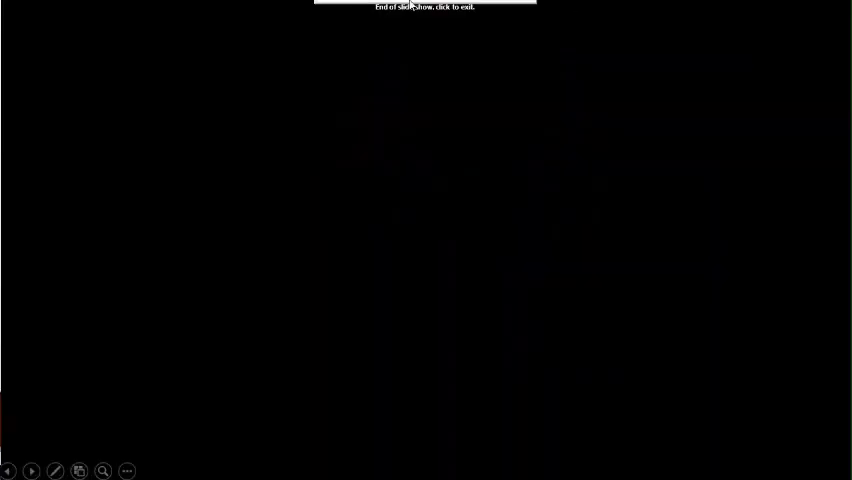
pyautogui.click(424, 8)
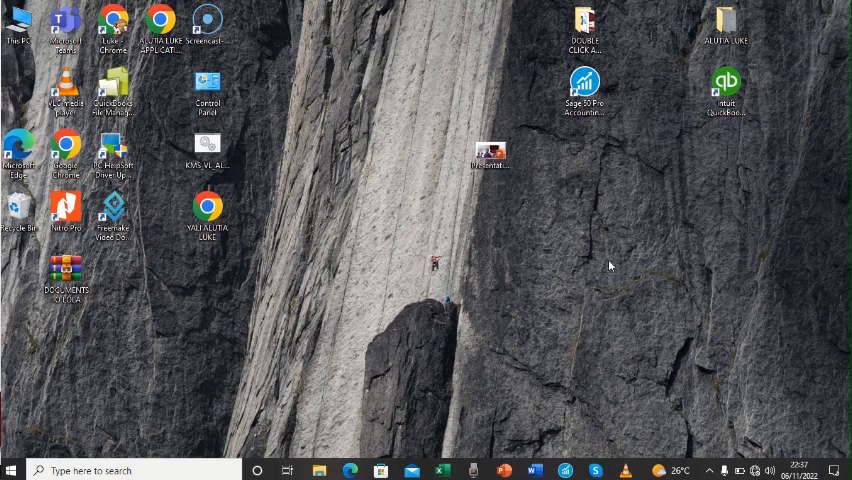
pyautogui.moveTo(580, 282)
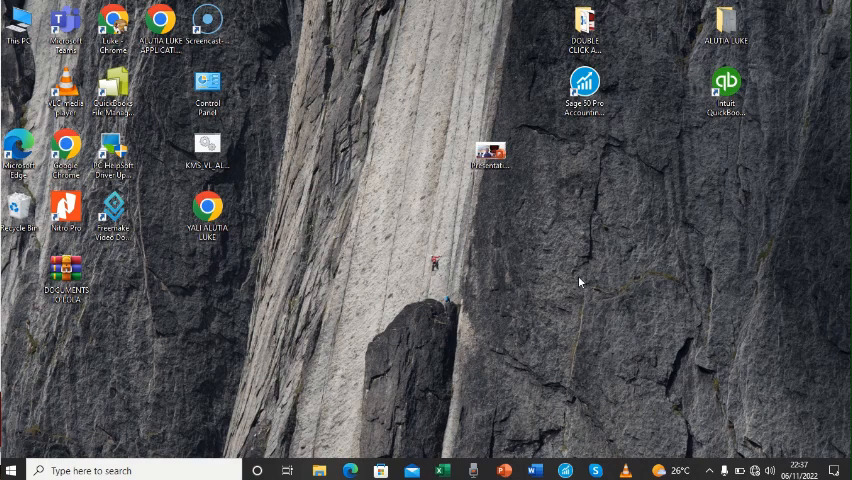
pyautogui.moveTo(348, 192)
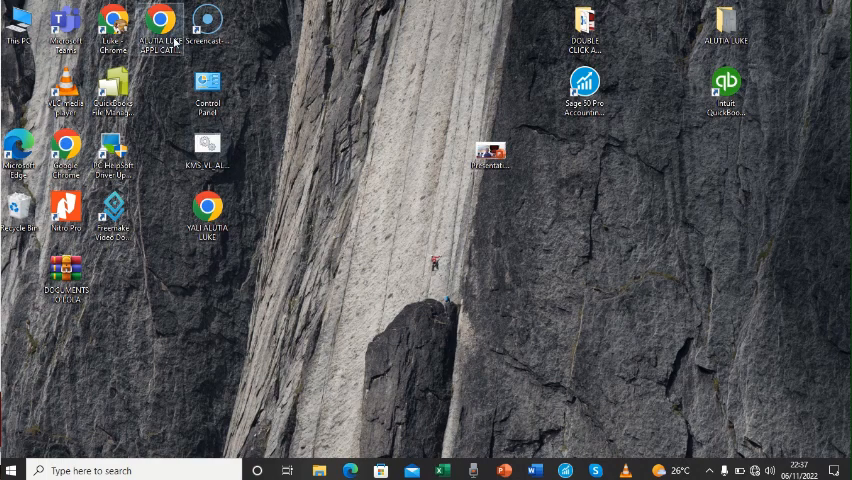
pyautogui.moveTo(320, 184)
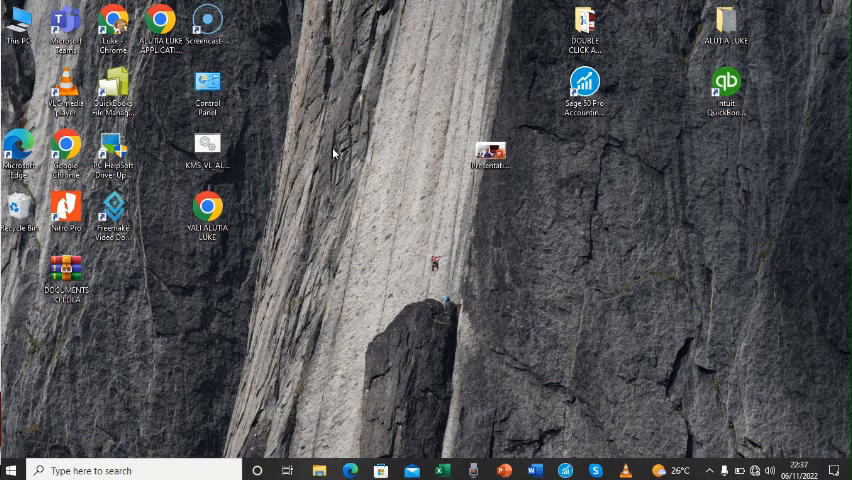
pyautogui.moveTo(326, 132)
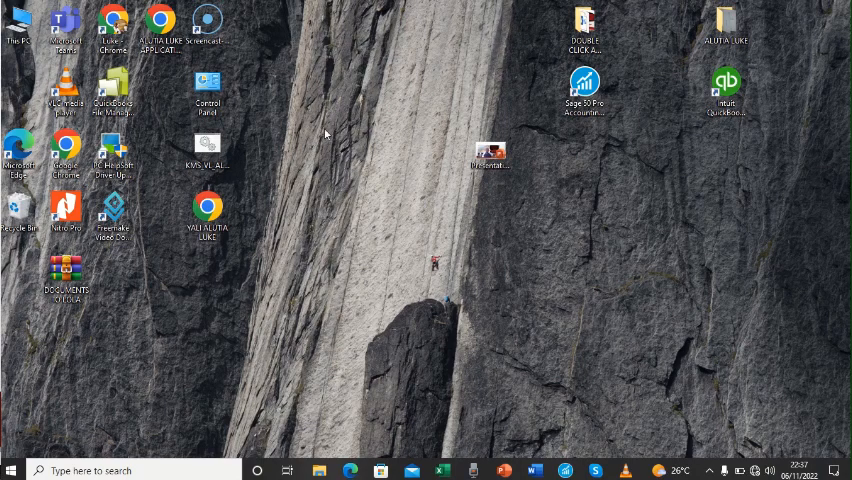
# Step: Create a new desktop folder via New > Folder and name it DOUBLE CLICK ACADEMY II
pyautogui.rightClick(324, 132)
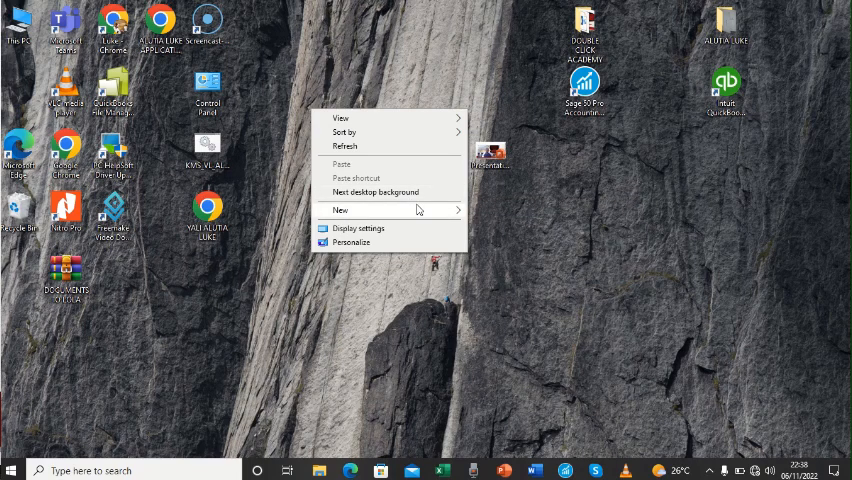
pyautogui.click(340, 208)
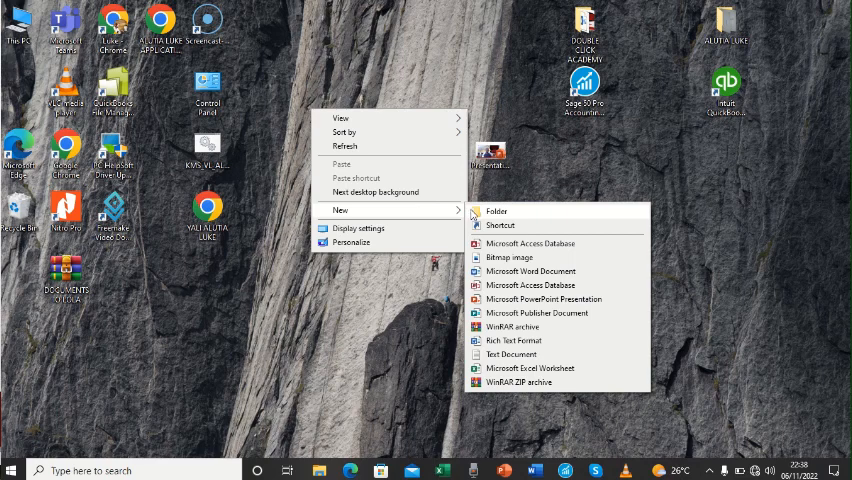
pyautogui.moveTo(502, 220)
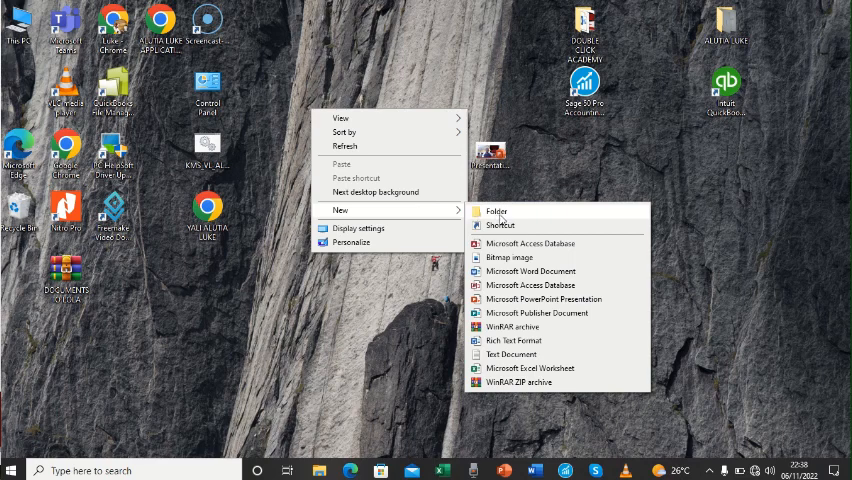
pyautogui.click(494, 210)
pyautogui.write('DO')
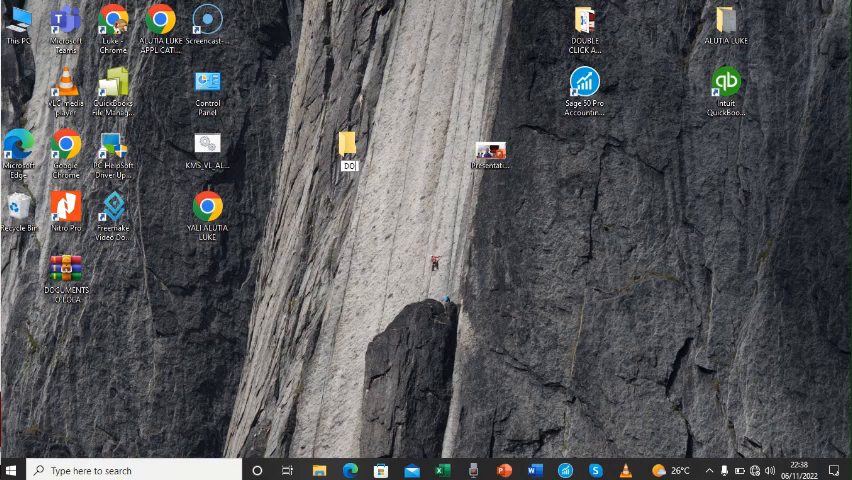
pyautogui.click(350, 138)
pyautogui.write('UBLE CLICK ACADEMY I')
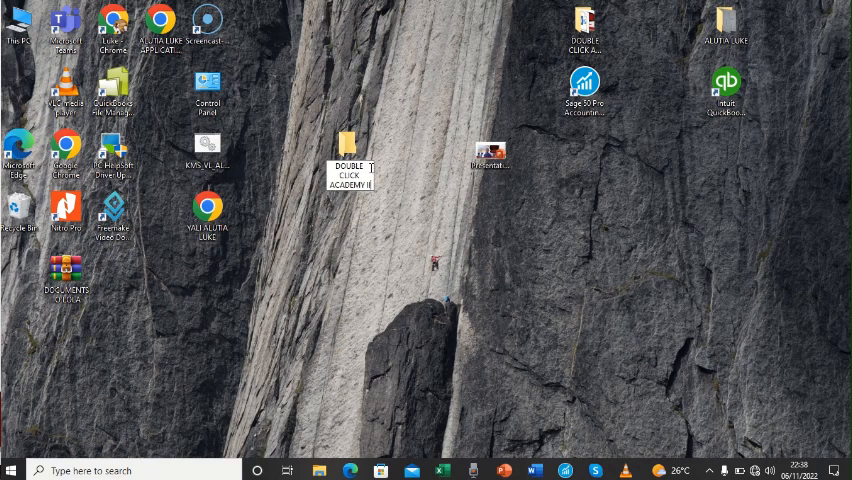
pyautogui.moveTo(500, 84)
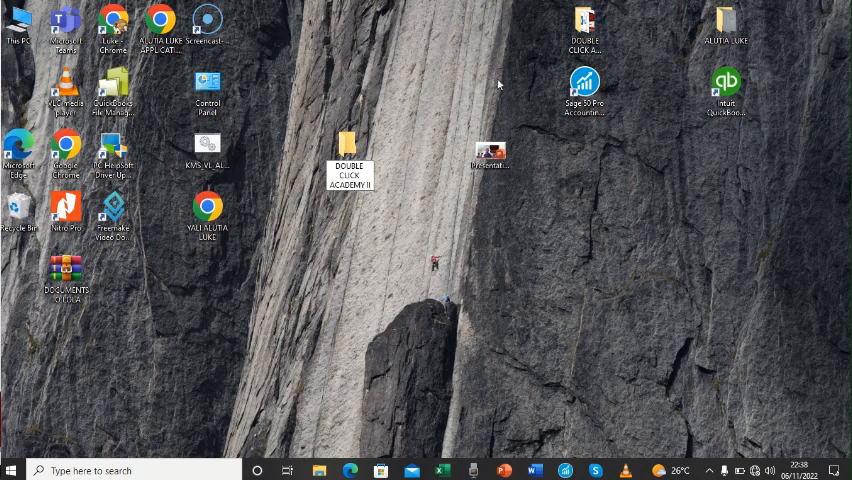
pyautogui.moveTo(396, 162)
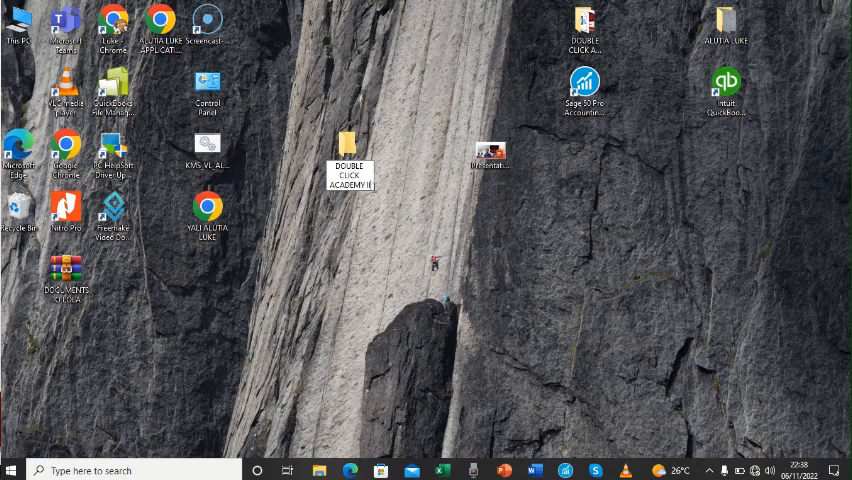
# Step: Search the Start menu for WORD and launch Microsoft Word from the results
pyautogui.click(348, 156)
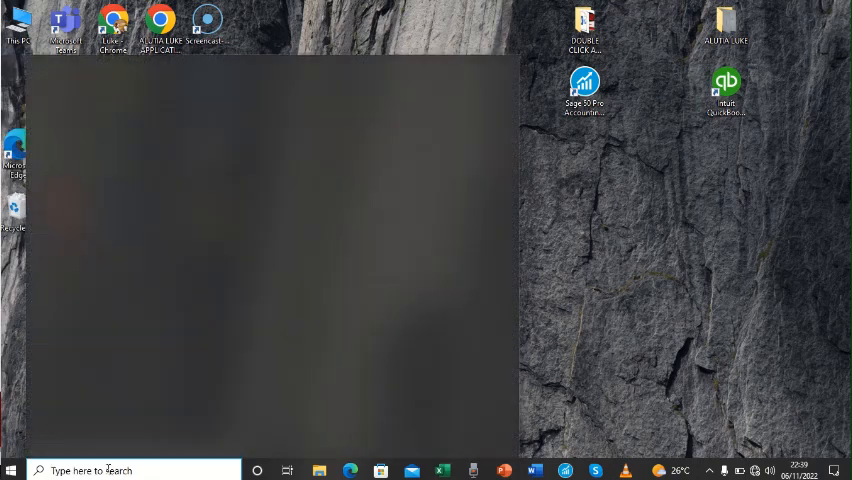
pyautogui.write('WORD')
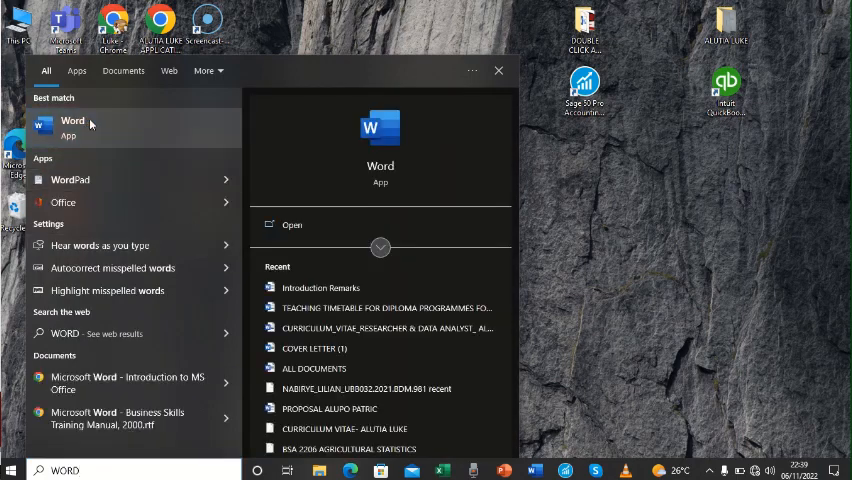
pyautogui.click(498, 70)
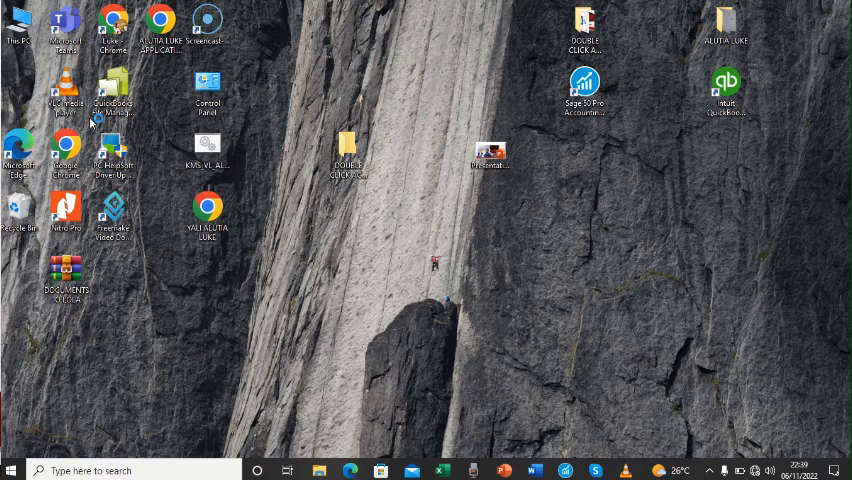
pyautogui.click(530, 470)
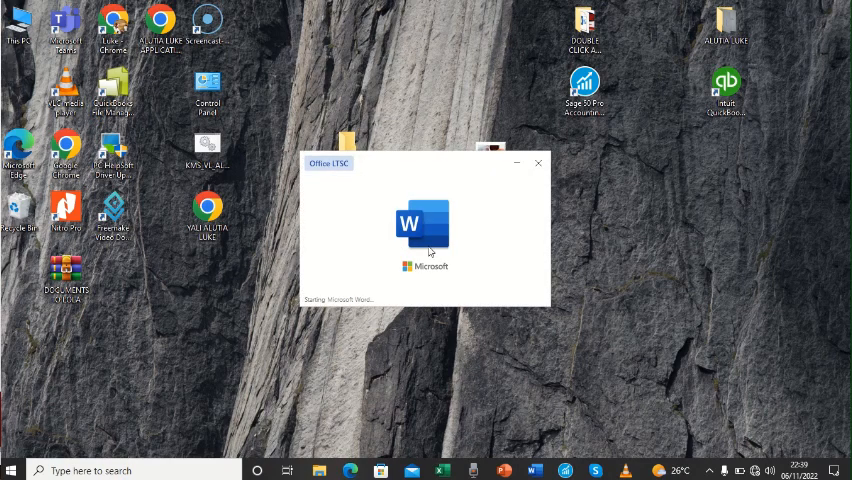
pyautogui.moveTo(392, 256)
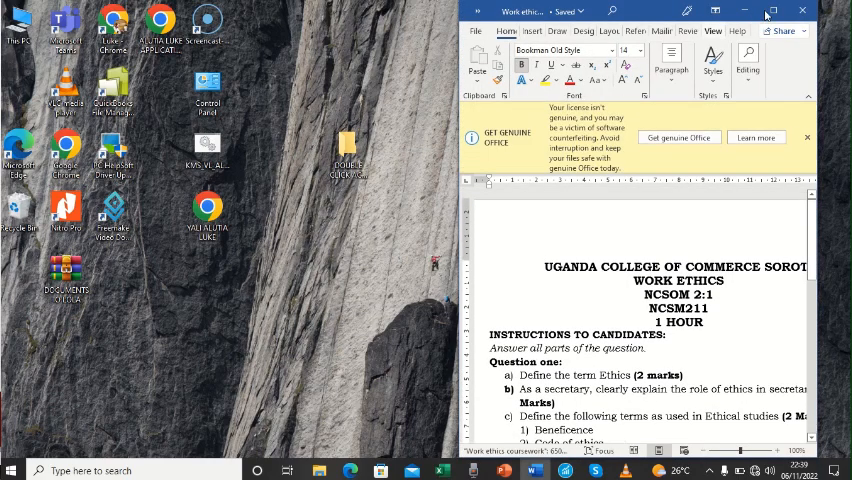
# Step: Close the coursework document and show Word's start screen with the blank document option
pyautogui.click(772, 14)
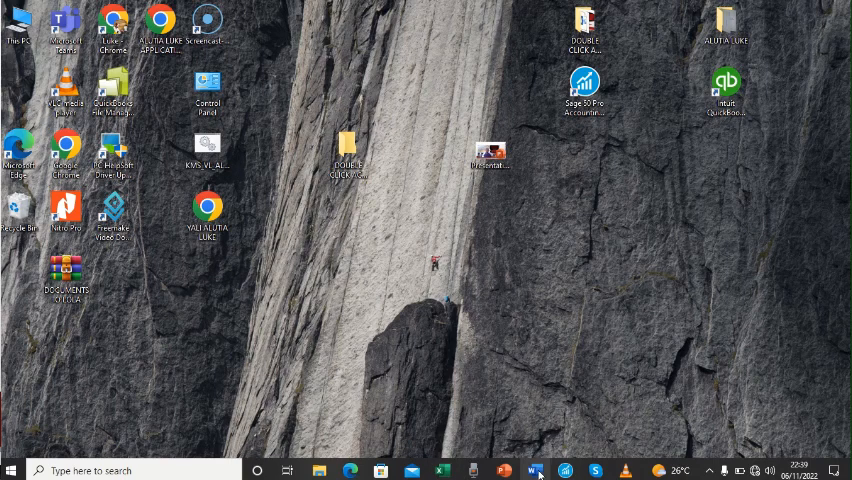
pyautogui.moveTo(536, 470)
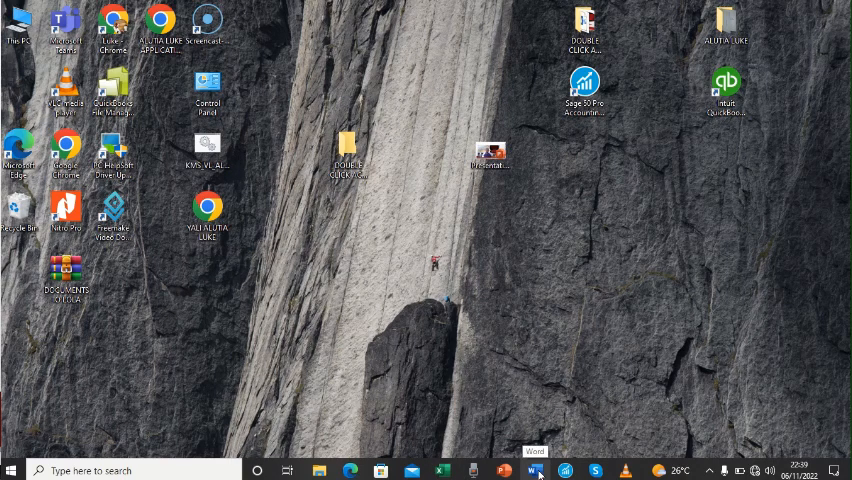
pyautogui.click(536, 470)
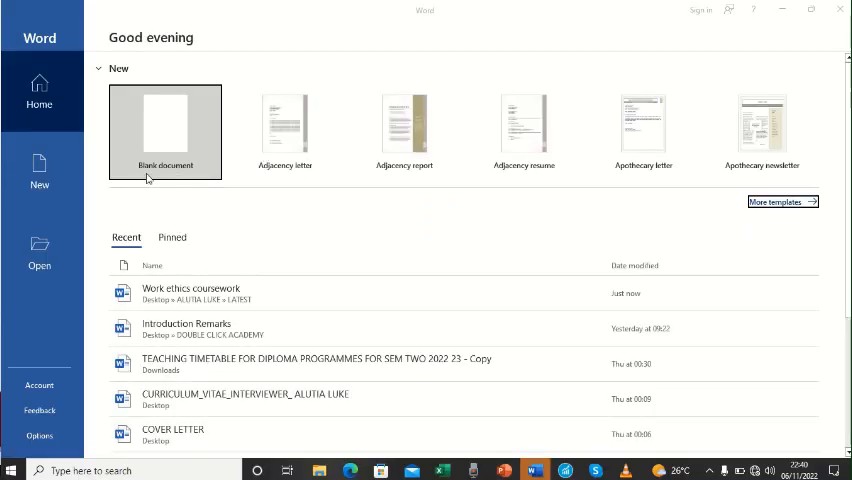
pyautogui.moveTo(190, 162)
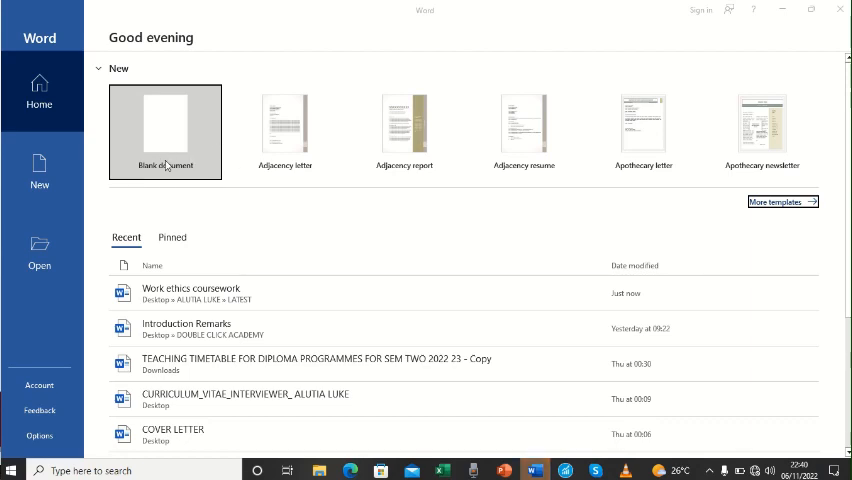
pyautogui.moveTo(166, 126)
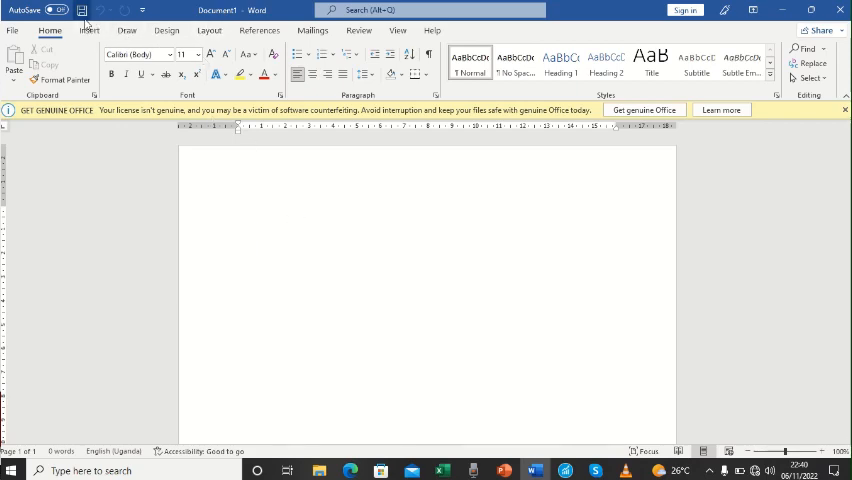
pyautogui.moveTo(82, 12)
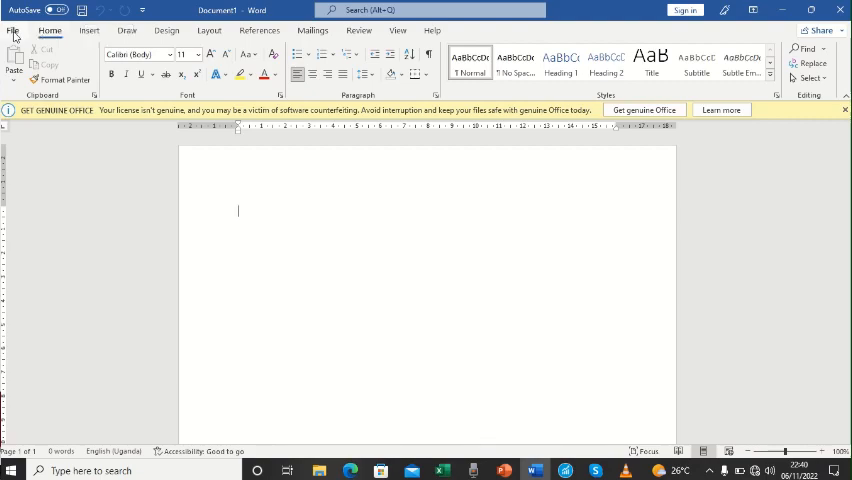
# Step: From the new blank document, reach the Save As page listing recent locations
pyautogui.click(12, 18)
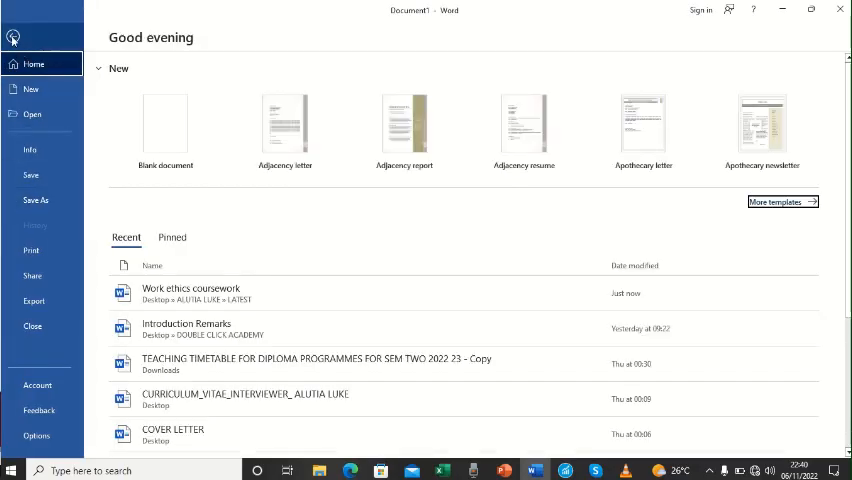
pyautogui.click(164, 120)
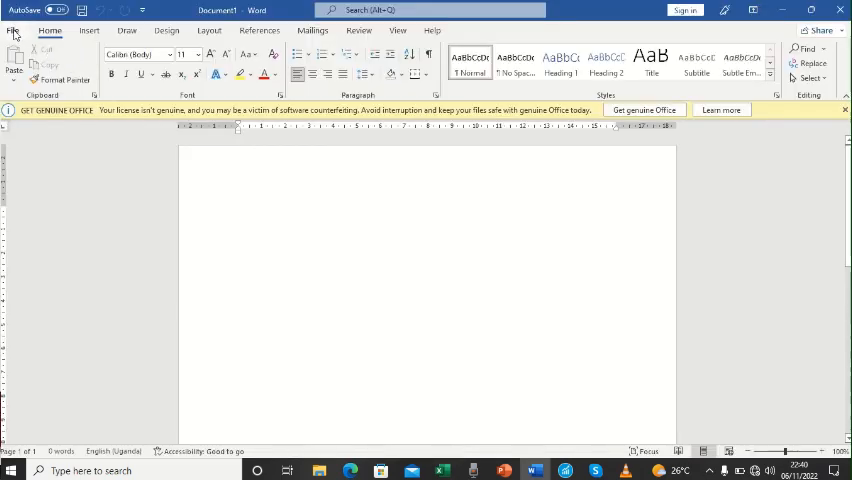
pyautogui.click(12, 30)
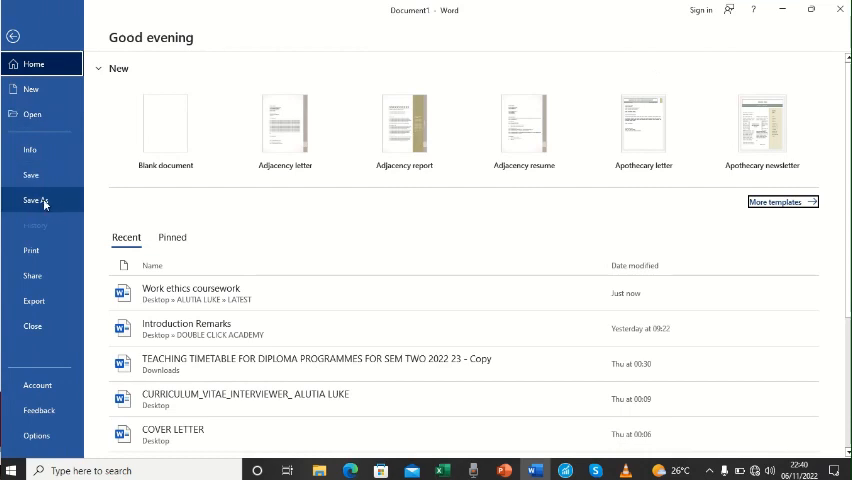
pyautogui.click(36, 200)
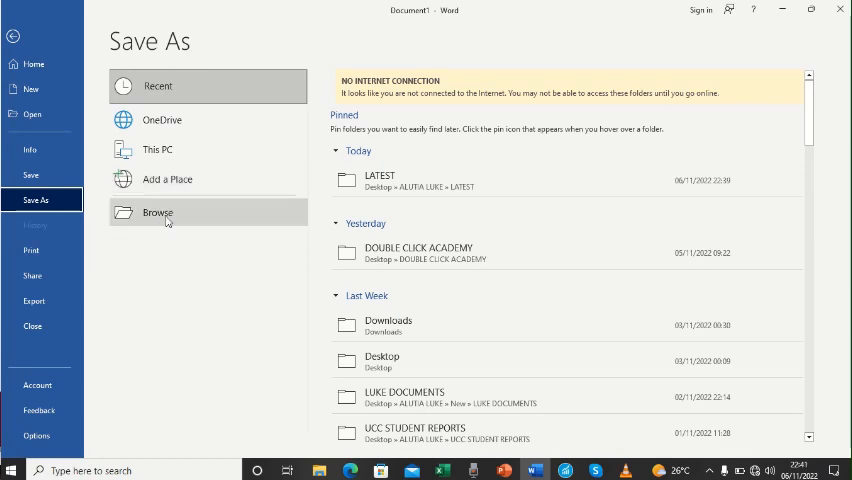
pyautogui.moveTo(166, 220)
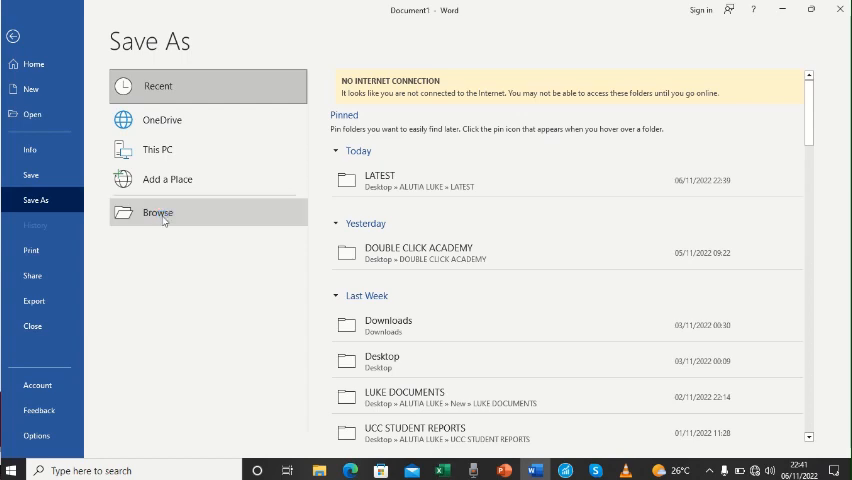
# Step: Browse to Desktop > DOUBLE CLICK ACADEMY II and enter the file name OPENING WORD DOCUMENT
pyautogui.click(156, 212)
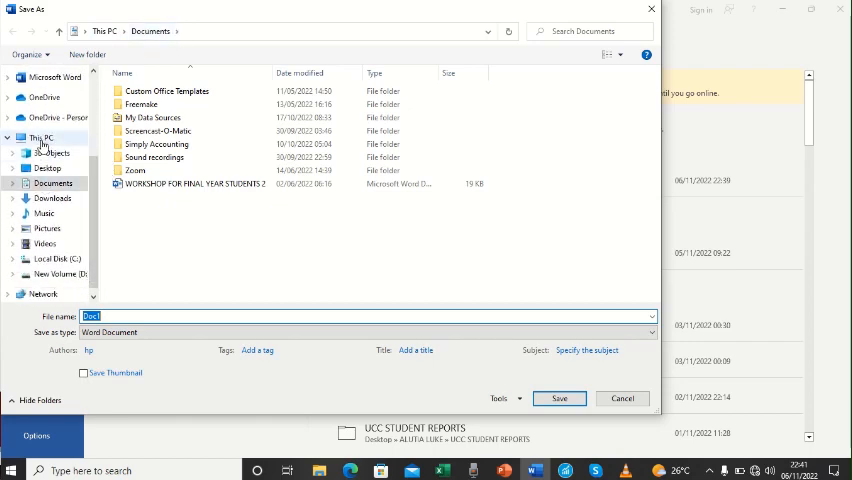
pyautogui.moveTo(48, 168)
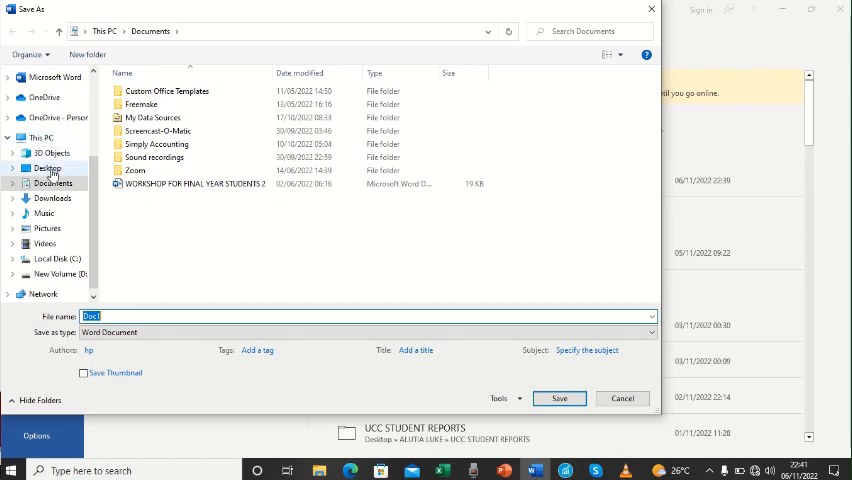
pyautogui.click(48, 168)
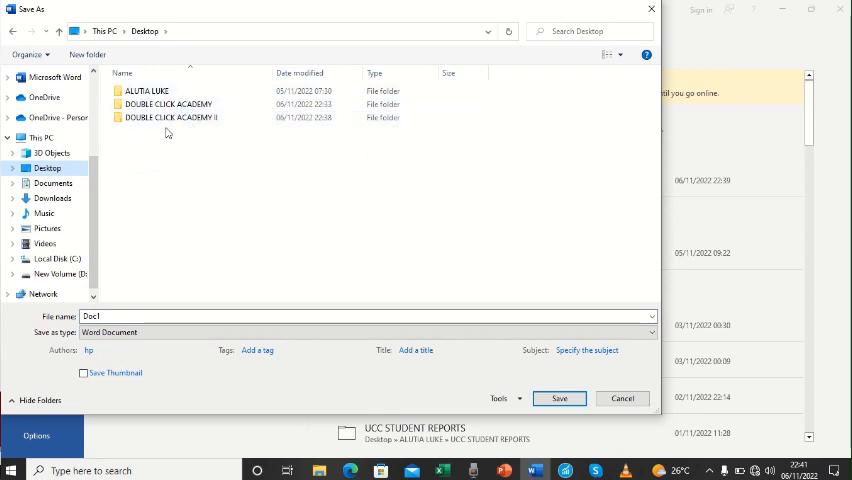
pyautogui.click(168, 116)
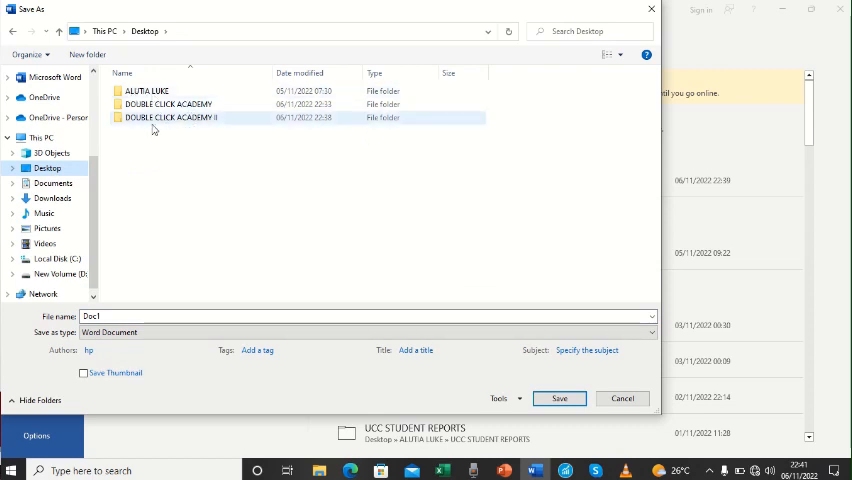
pyautogui.moveTo(168, 118)
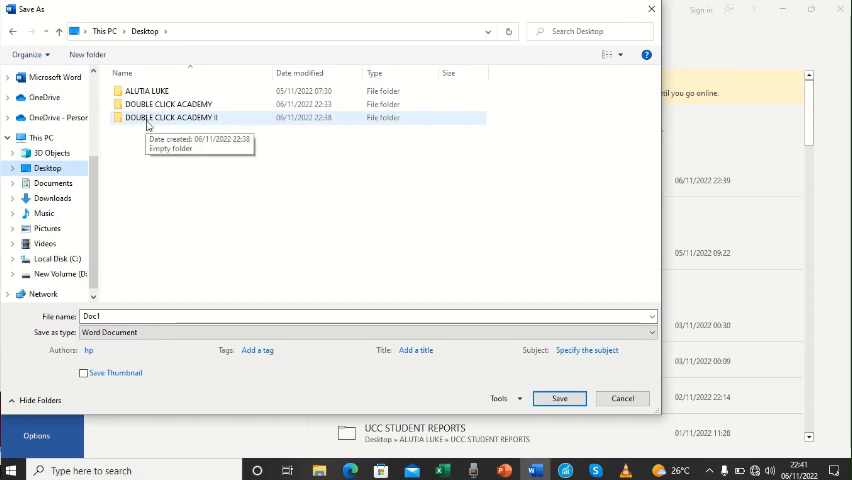
pyautogui.moveTo(184, 120)
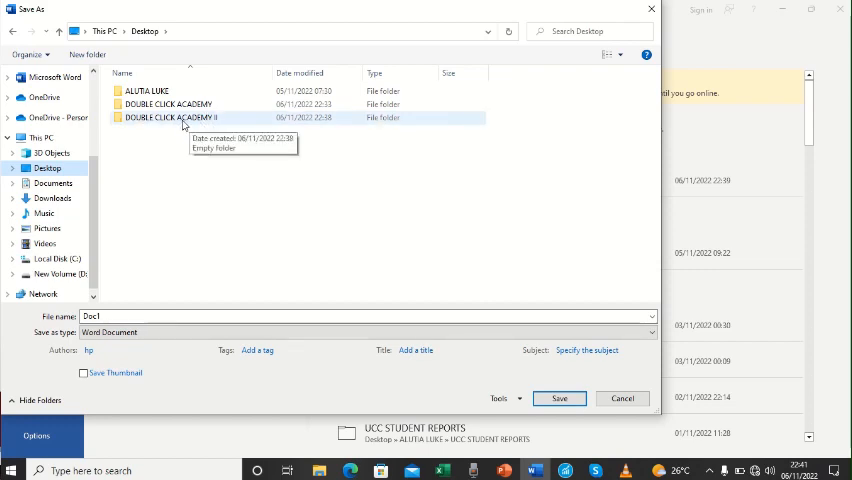
pyautogui.moveTo(180, 126)
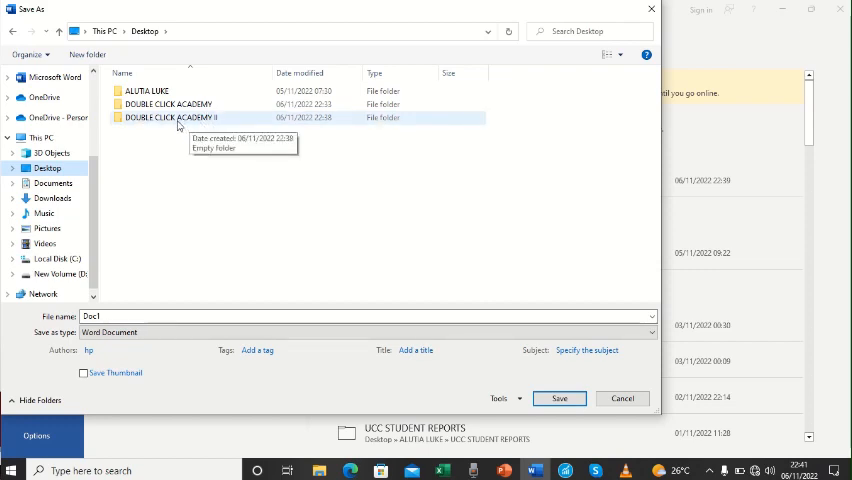
pyautogui.doubleClick(178, 116)
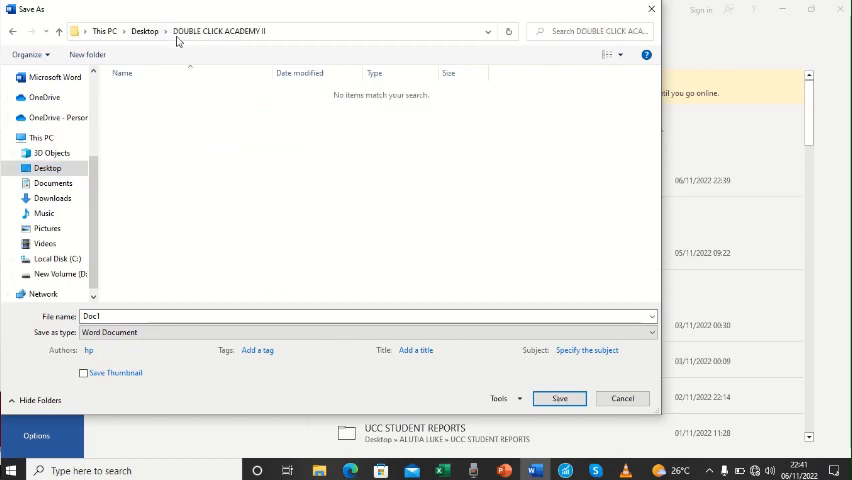
pyautogui.moveTo(196, 162)
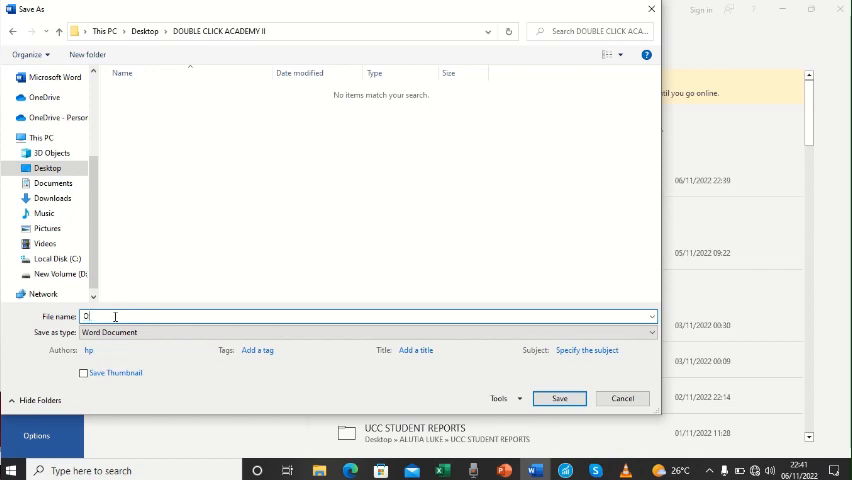
pyautogui.write('OPENING WOR')
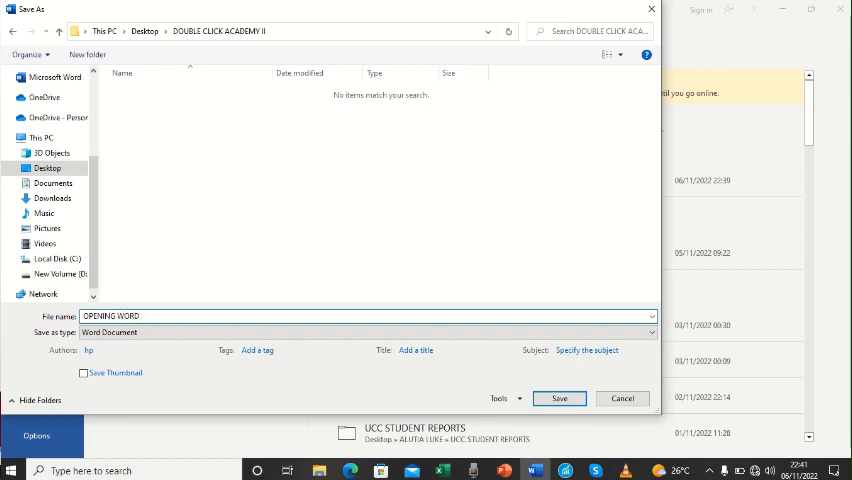
pyautogui.write('DOCUMENT')
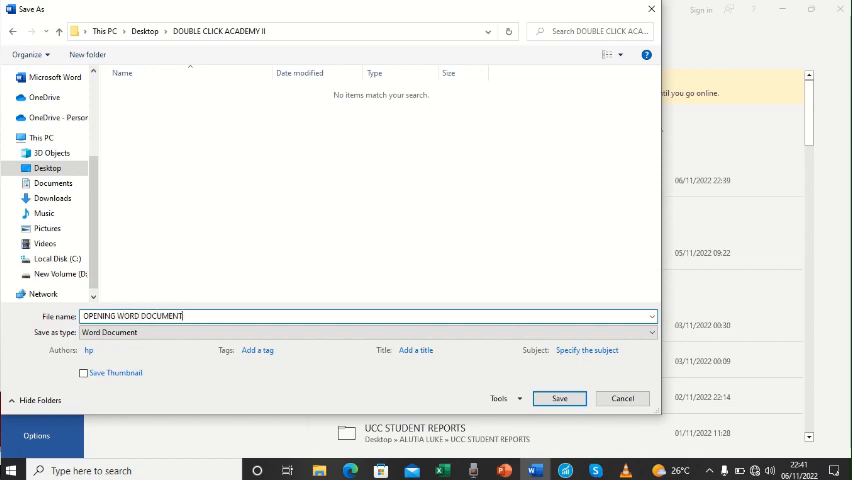
pyautogui.moveTo(148, 216)
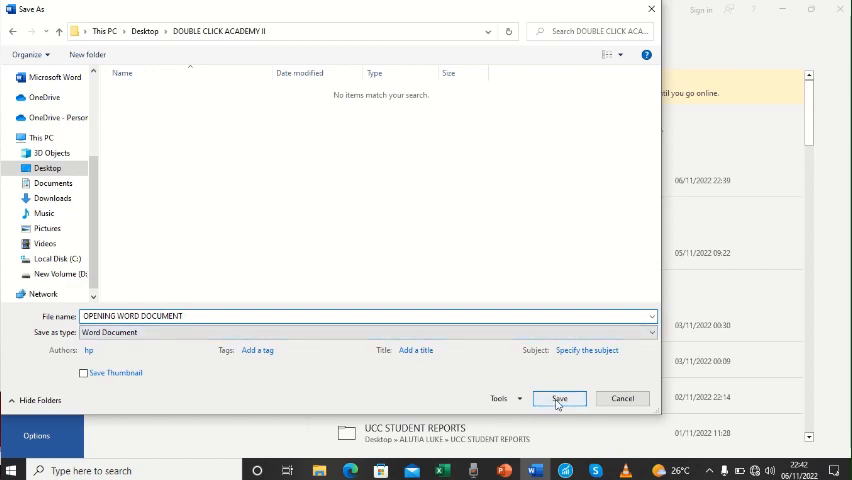
# Step: Save the document, then view DOUBLE CLICK ACADEMY II in File Explorer showing OPENING WORD DOCUMENT
pyautogui.click(560, 398)
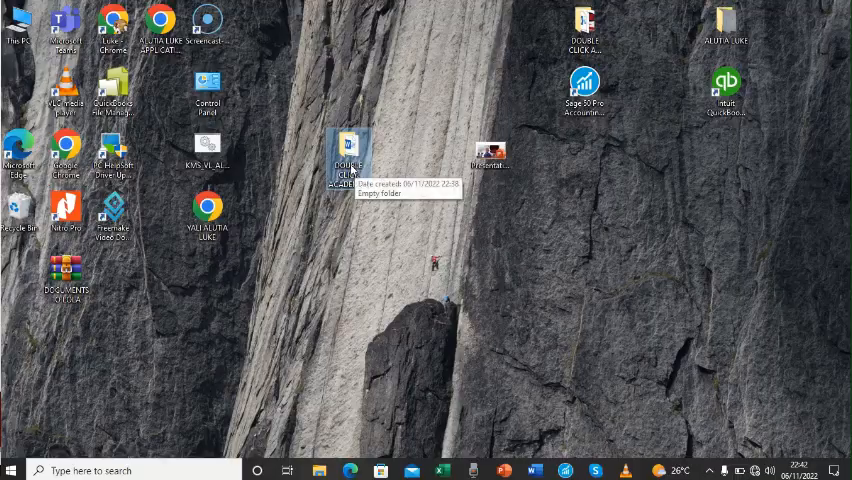
pyautogui.doubleClick(348, 156)
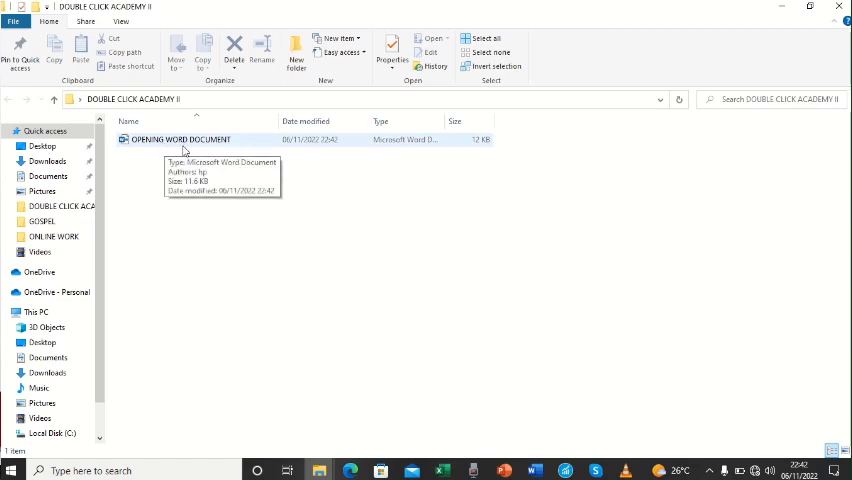
pyautogui.moveTo(232, 196)
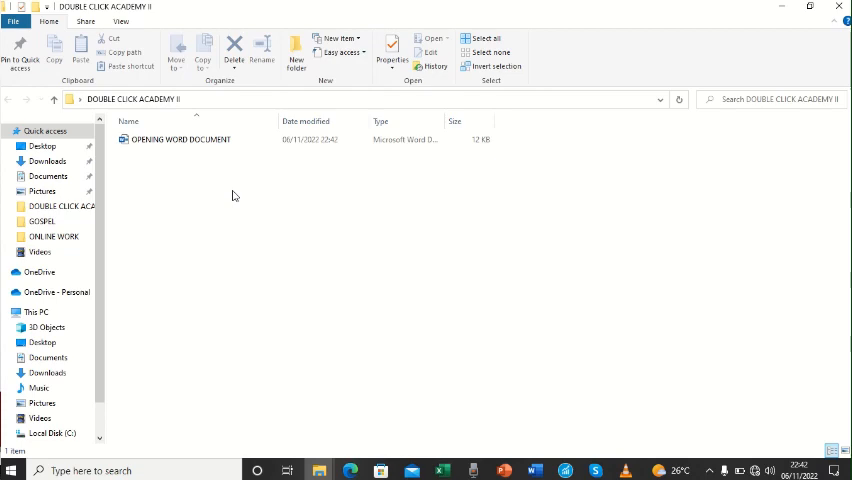
pyautogui.moveTo(224, 160)
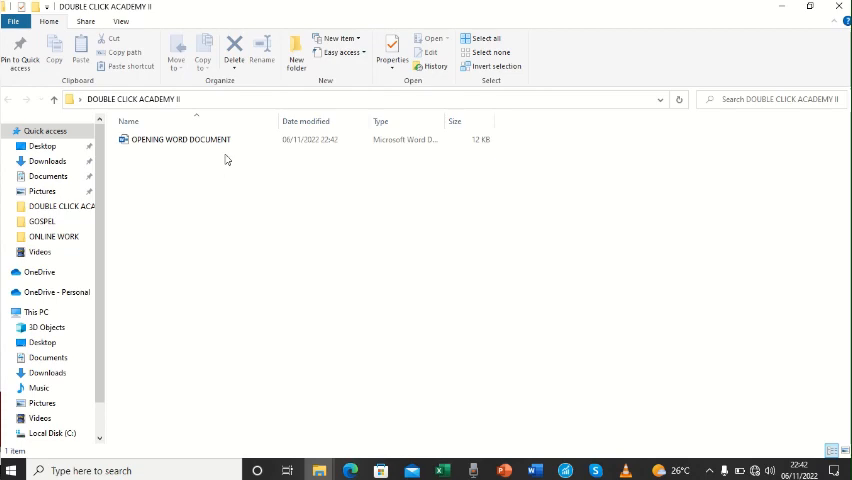